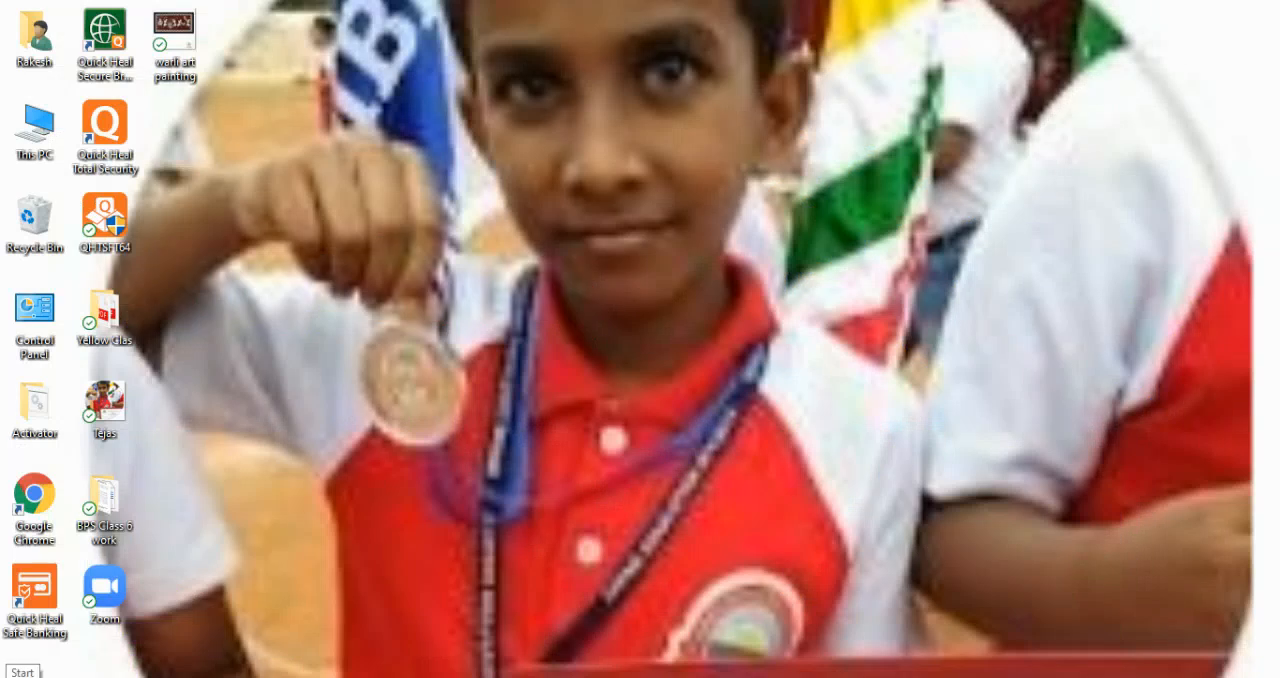
Launch File Explorer from the Start search for "file", showing the BPS Class 6 work folder.
left_click(12, 668)
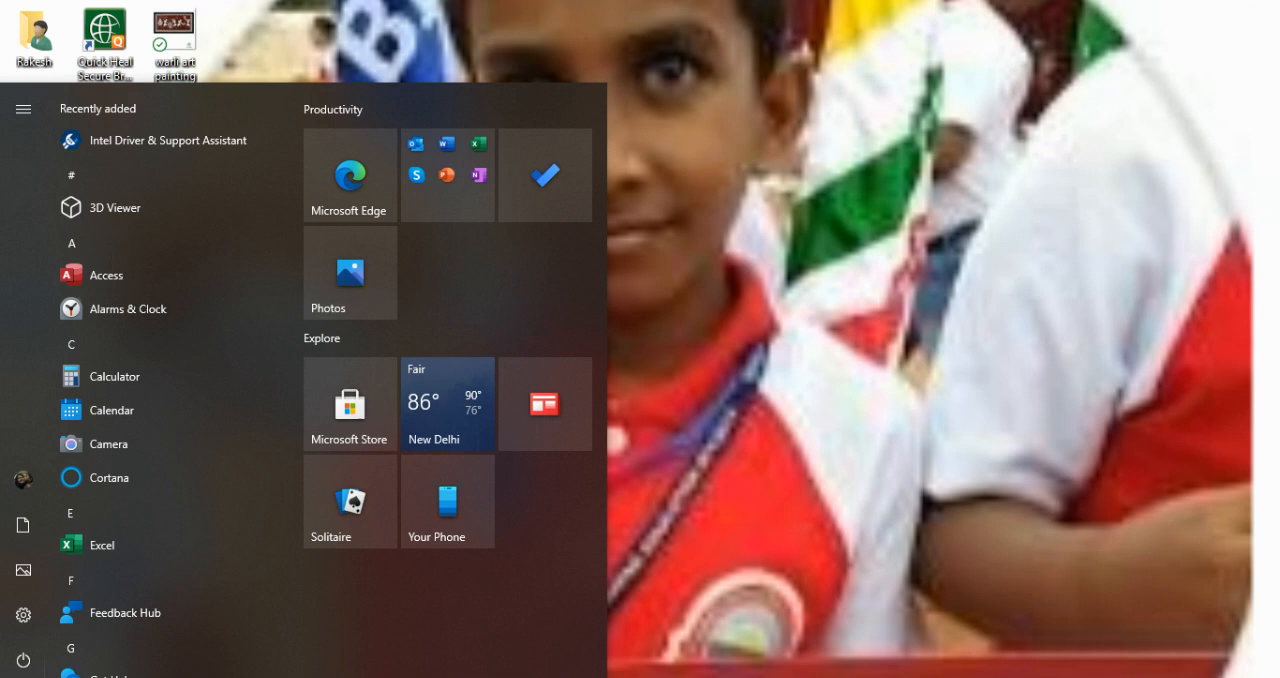
type("file")
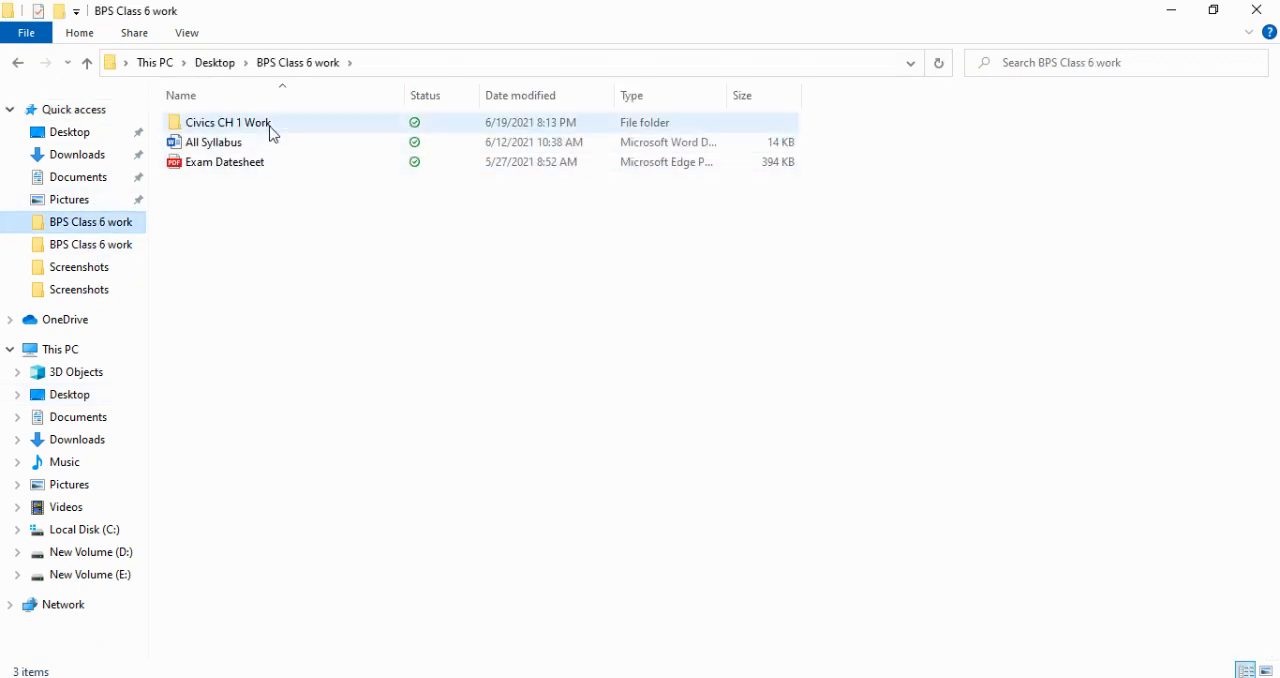
Open the Civics ch 1 work zip in WinRAR to see its seven JPEGs, then switch to Chrome.
double_click(228, 122)
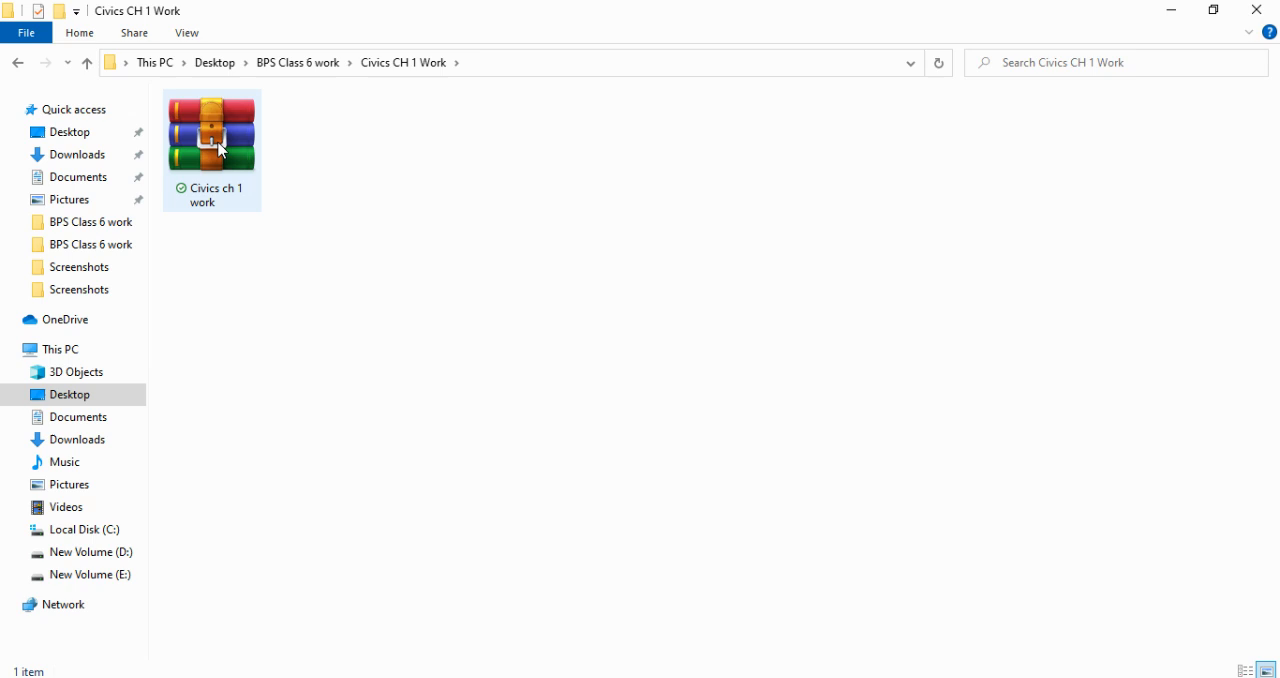
mouse_move(220, 182)
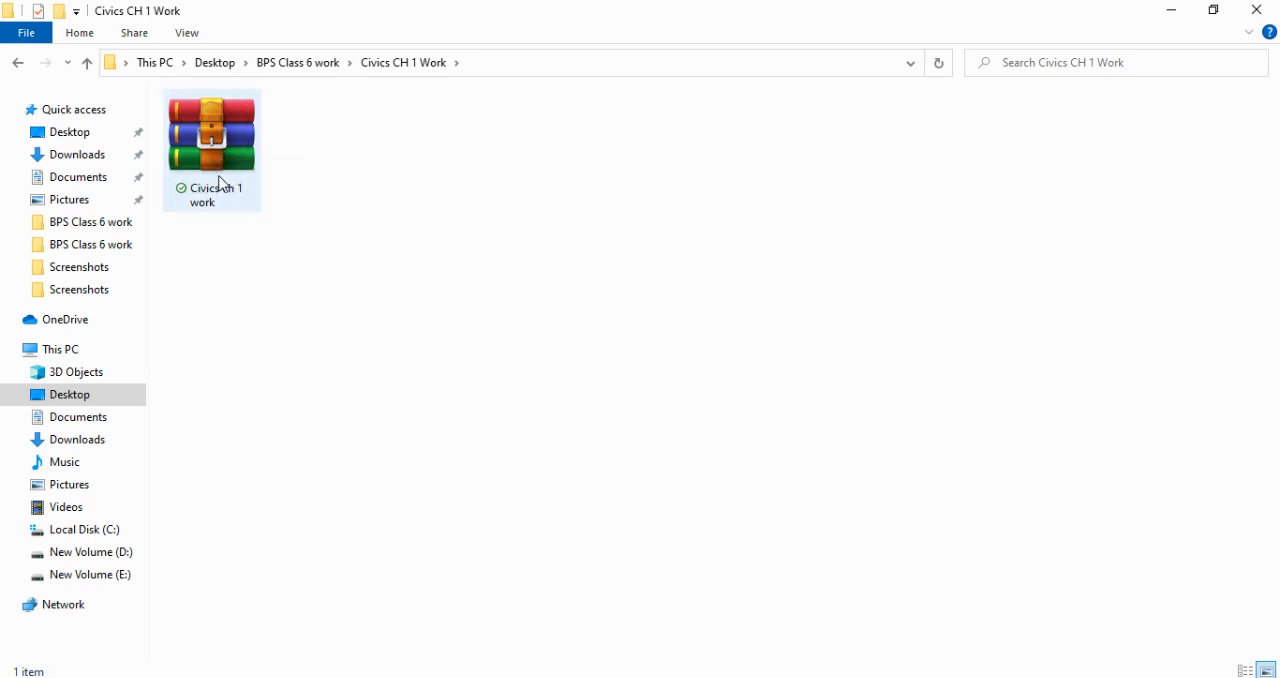
left_click(212, 130)
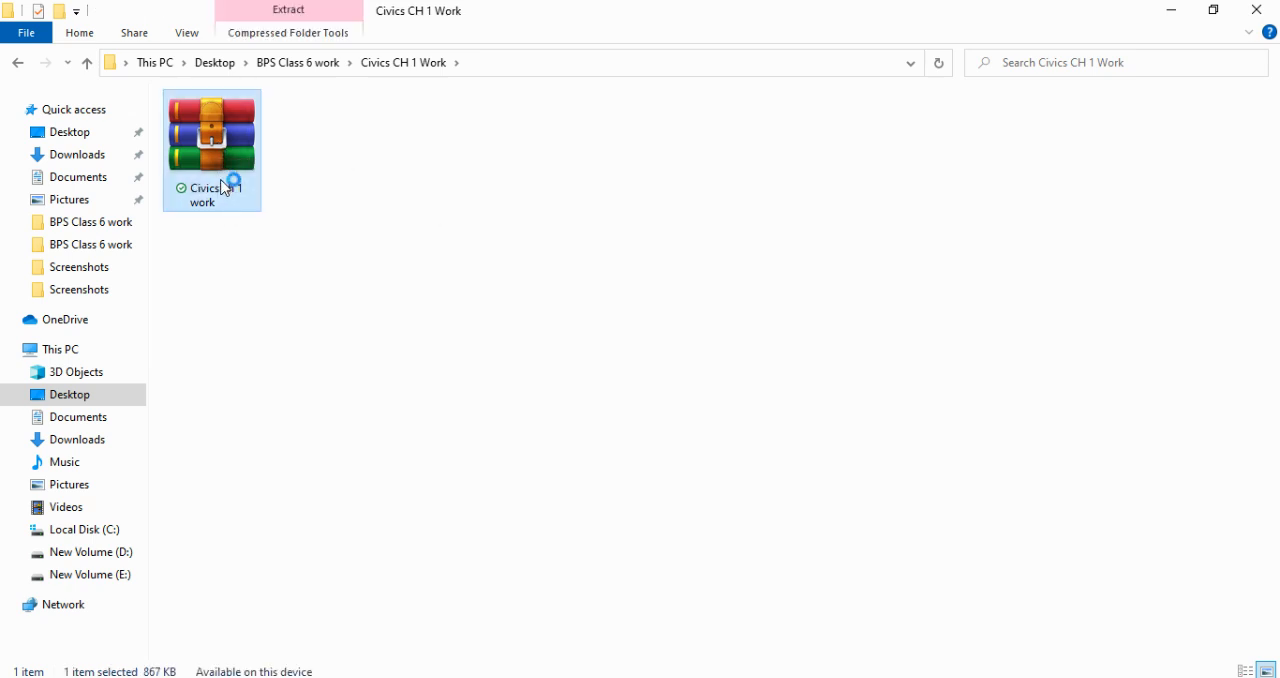
double_click(212, 132)
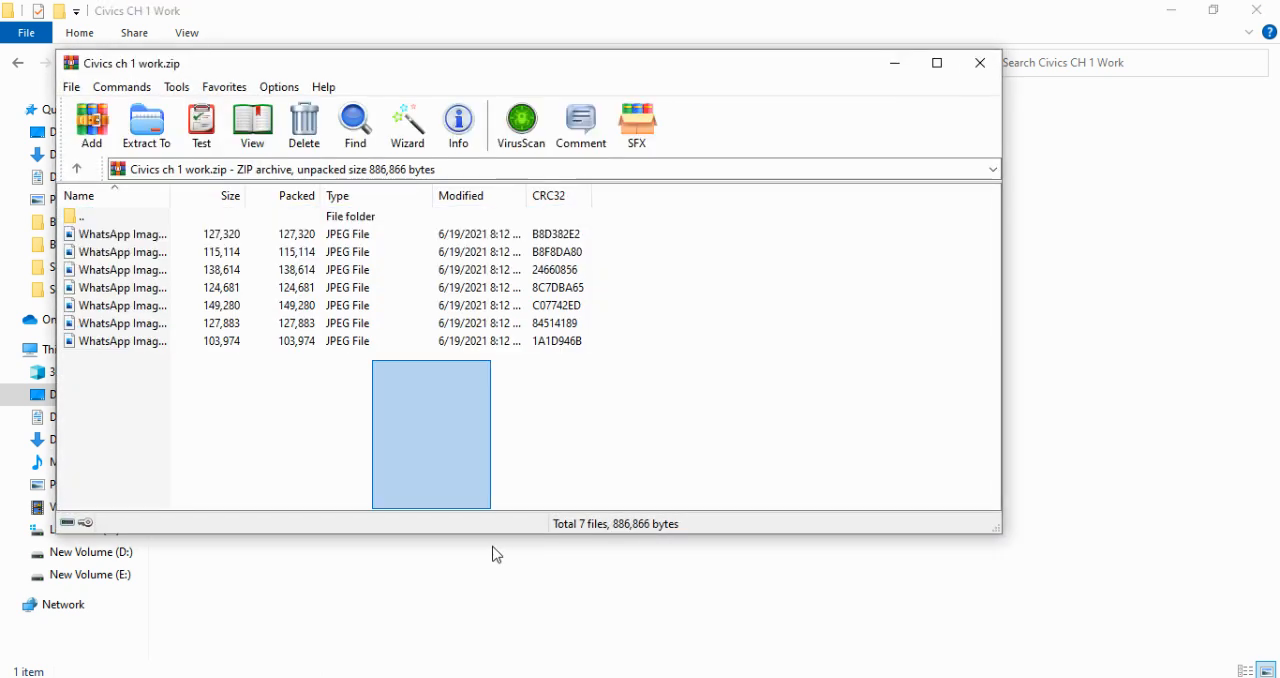
mouse_move(344, 588)
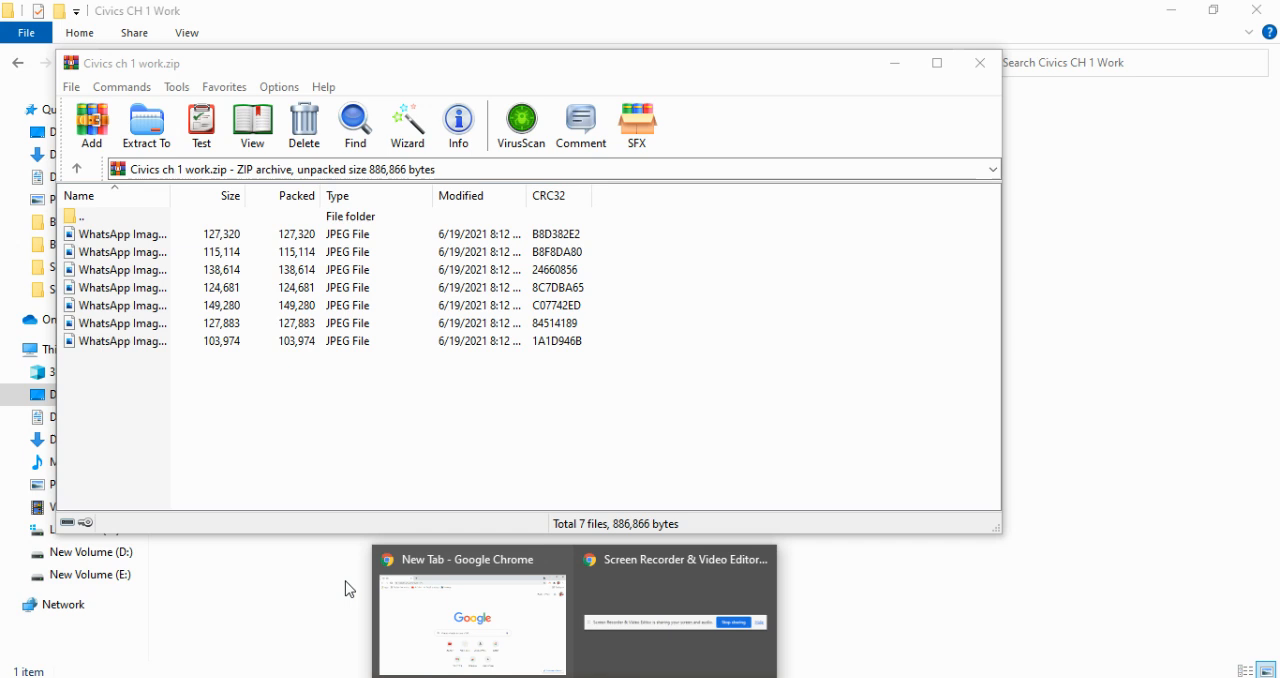
left_click(470, 620)
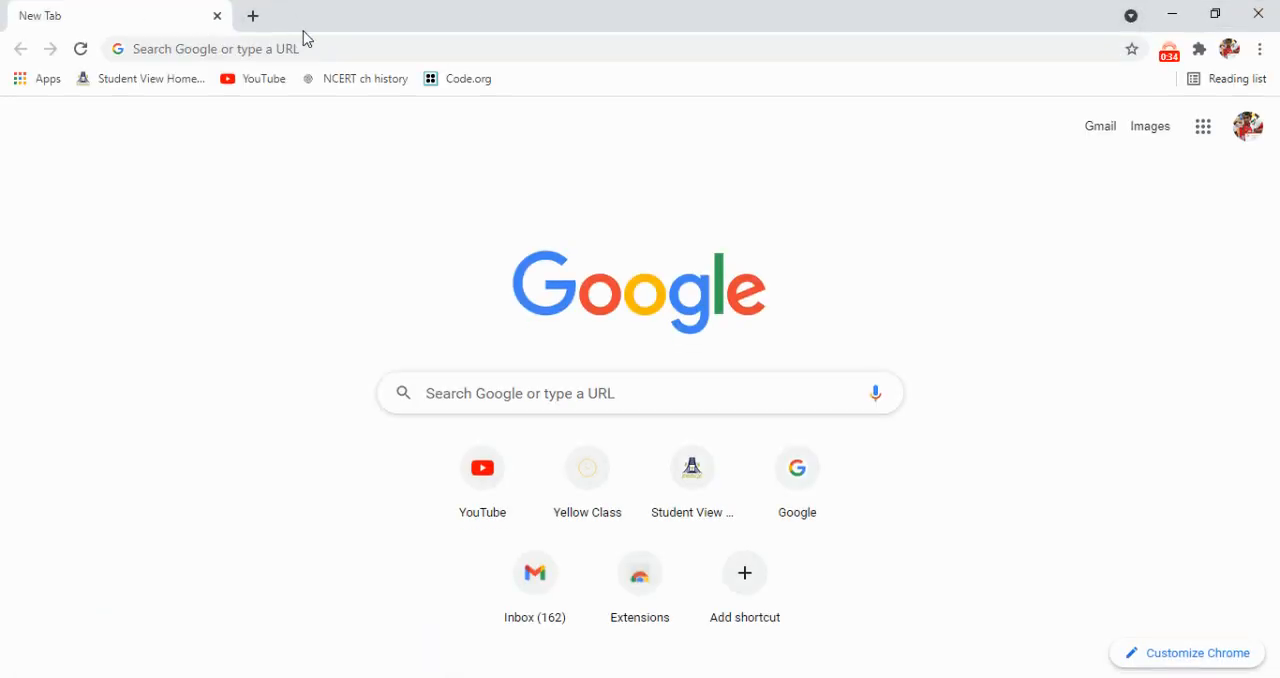
Search "zip to pdf converter" and open the Online Image or zip to PDF converter result.
left_click(210, 48)
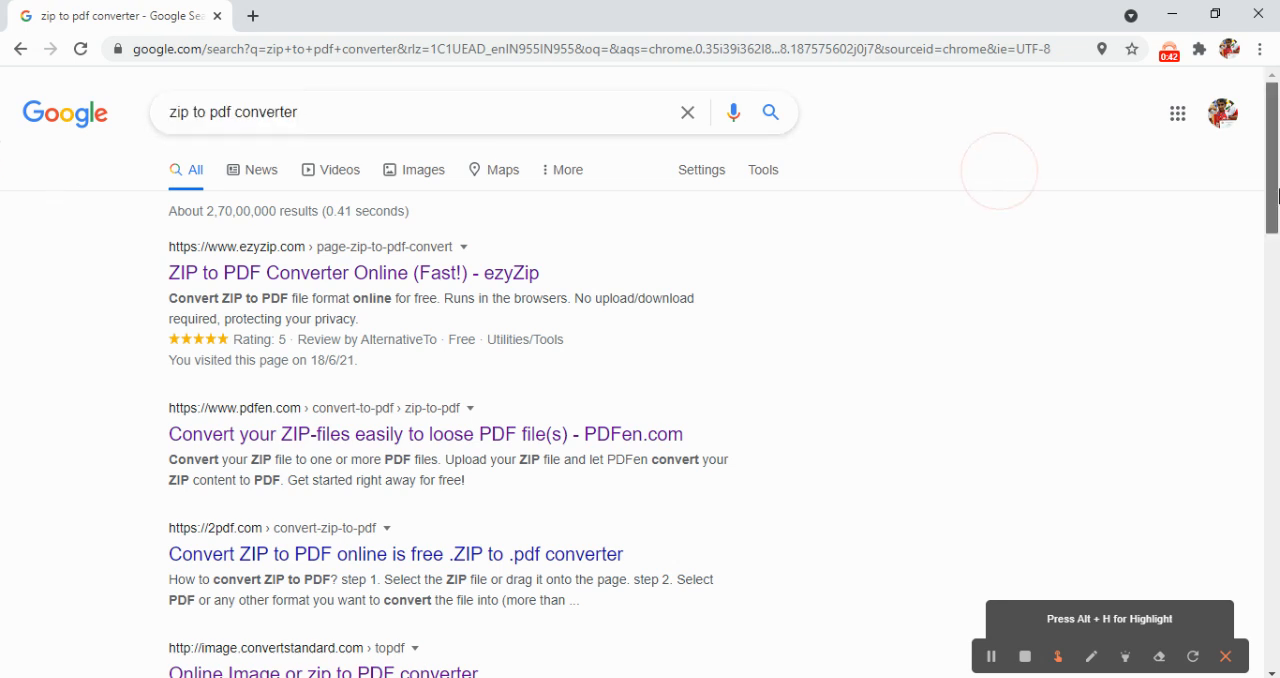
scroll("down", 3)
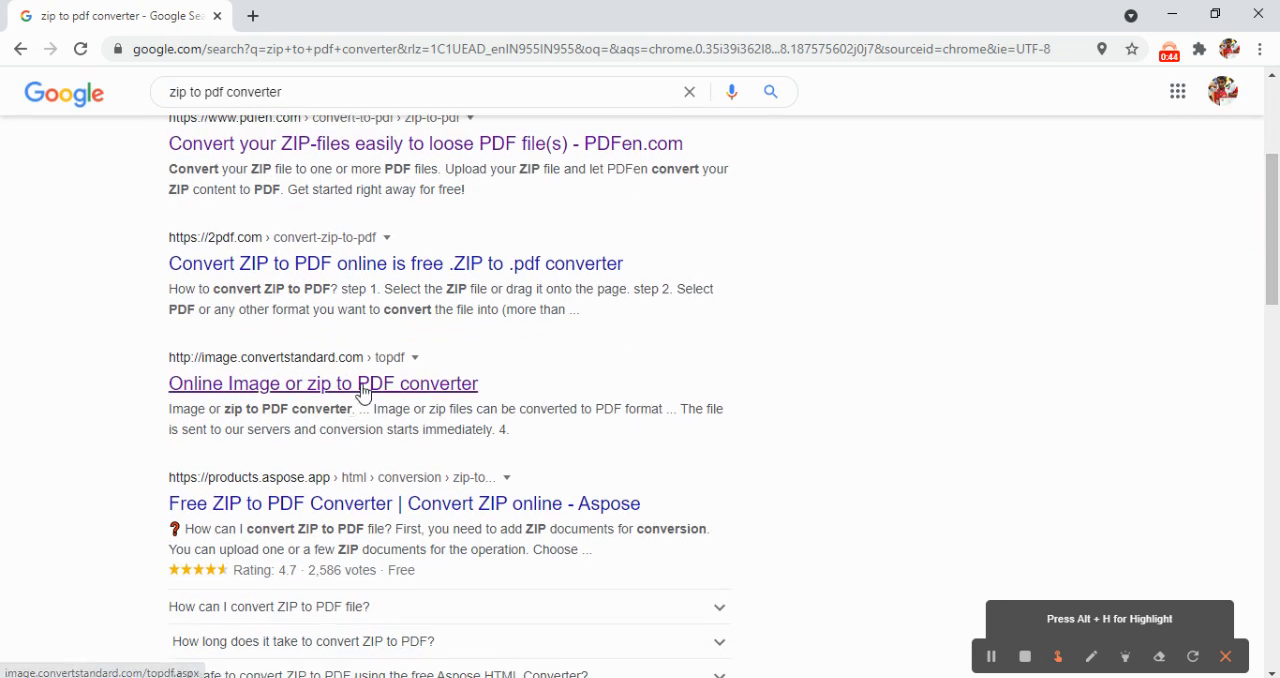
left_click(322, 384)
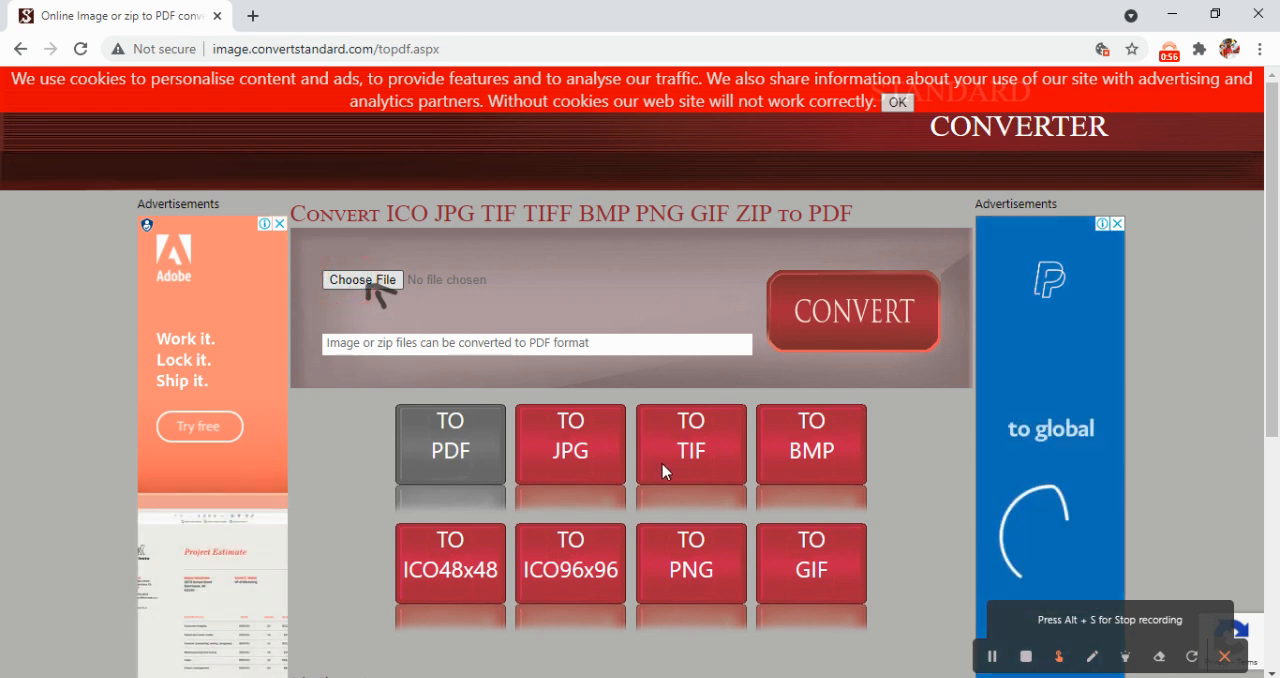
Upload the Civics ch 1 work zip, convert it, and open the downloaded Civics_ch_1_work.PDF.
left_click(362, 280)
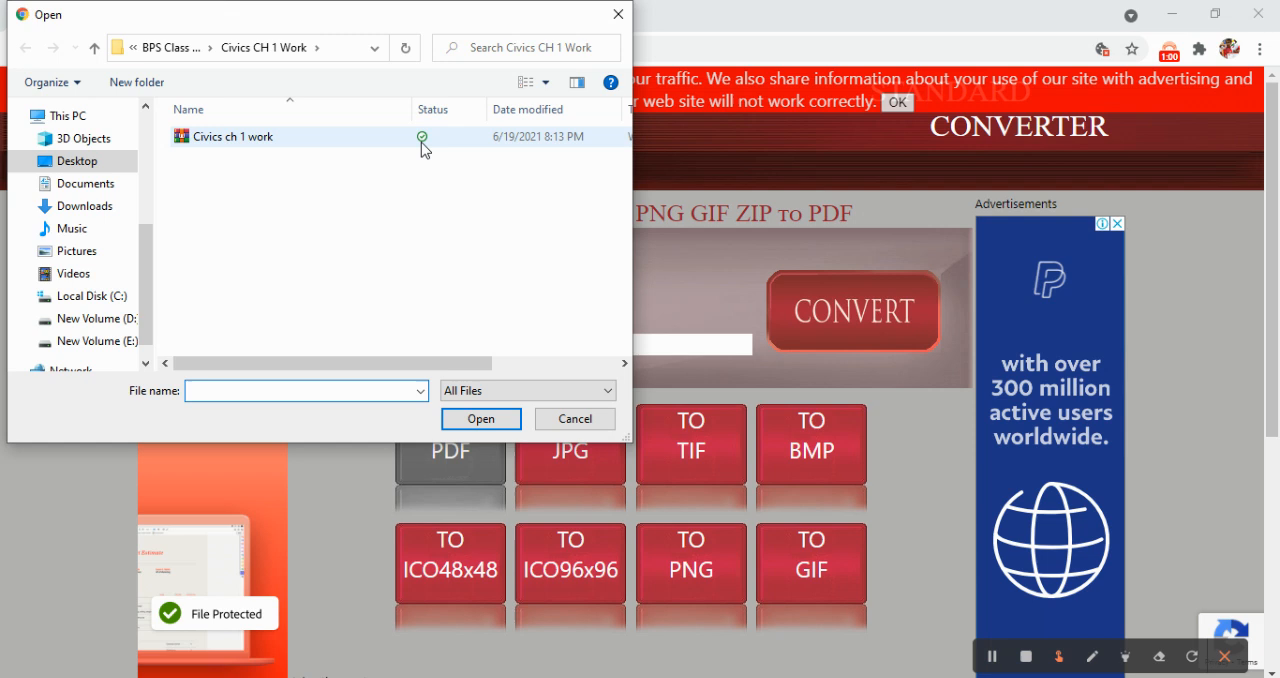
left_click(480, 418)
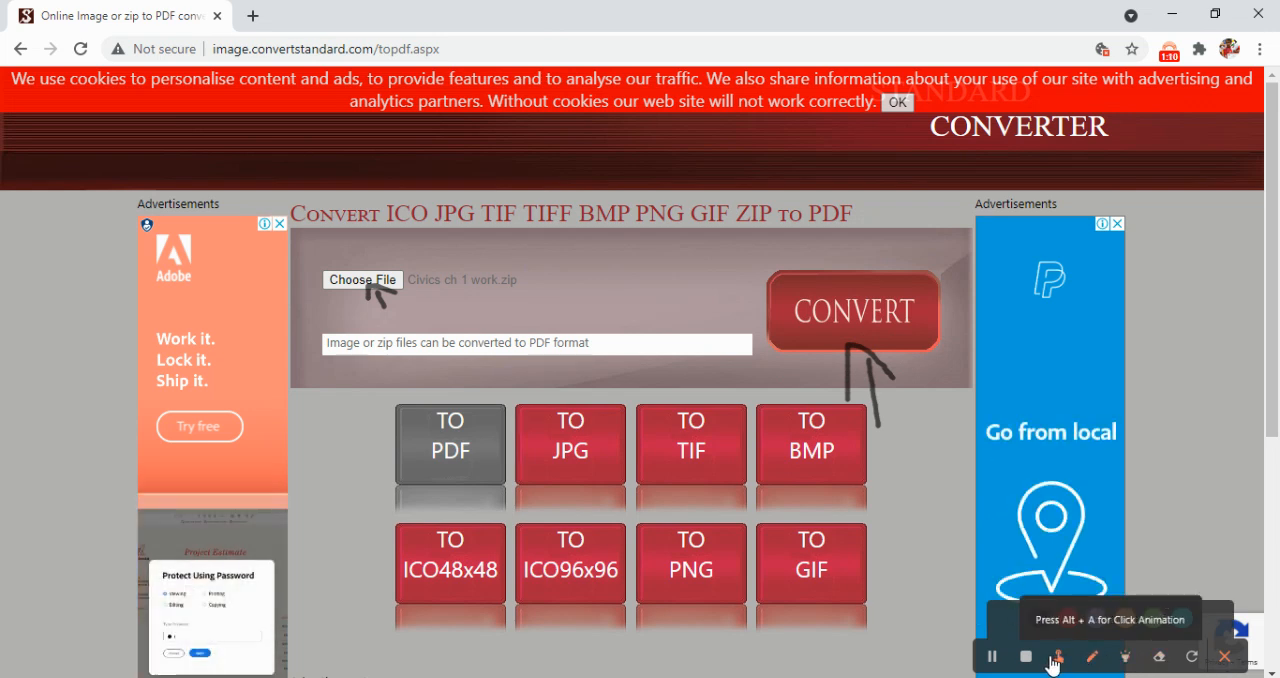
left_click(852, 312)
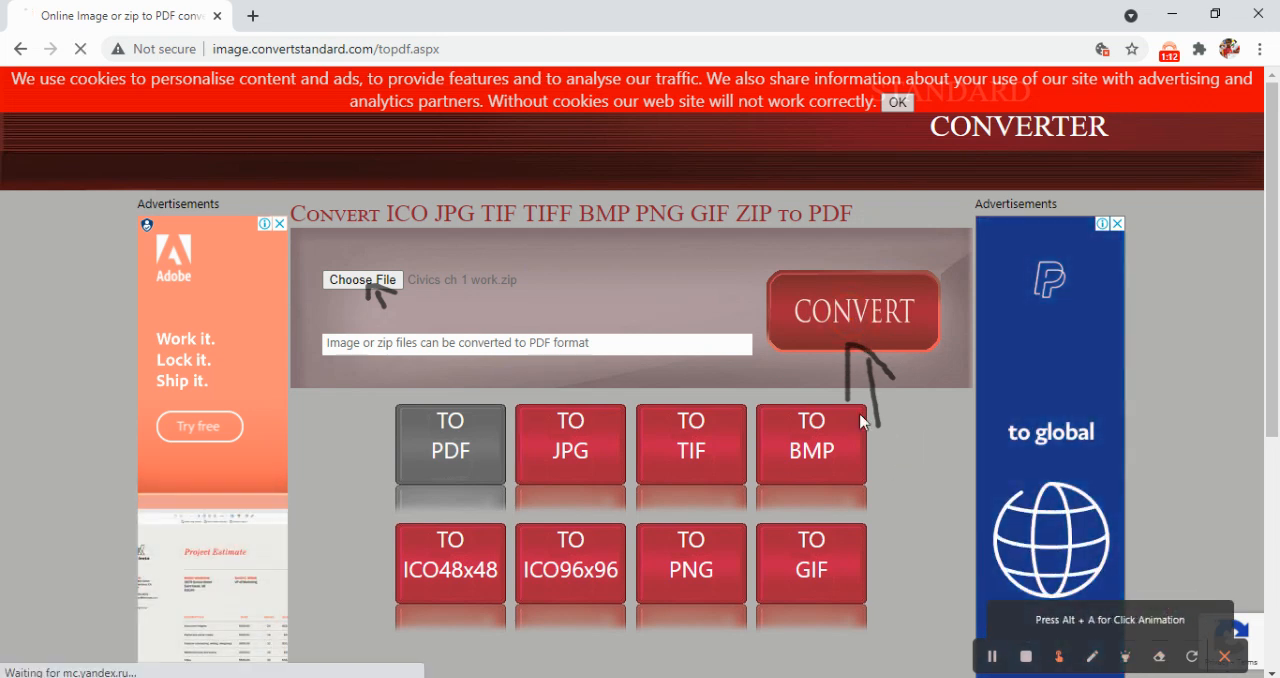
left_click(852, 312)
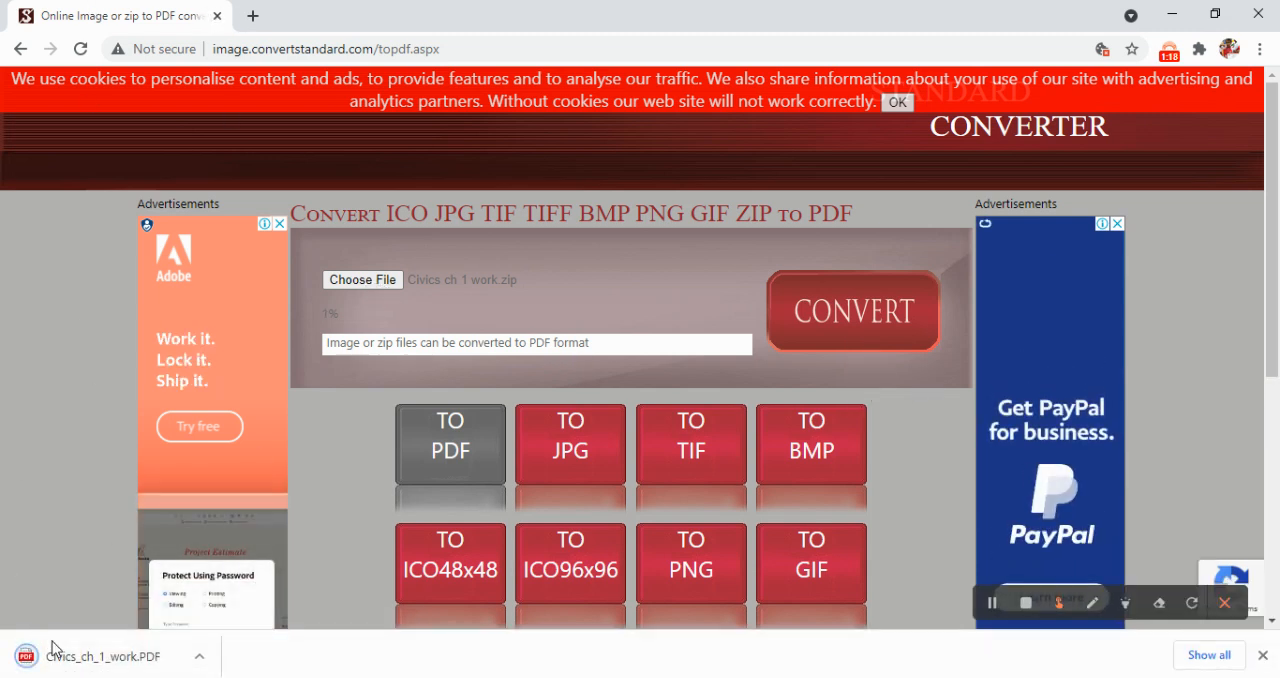
left_click(104, 656)
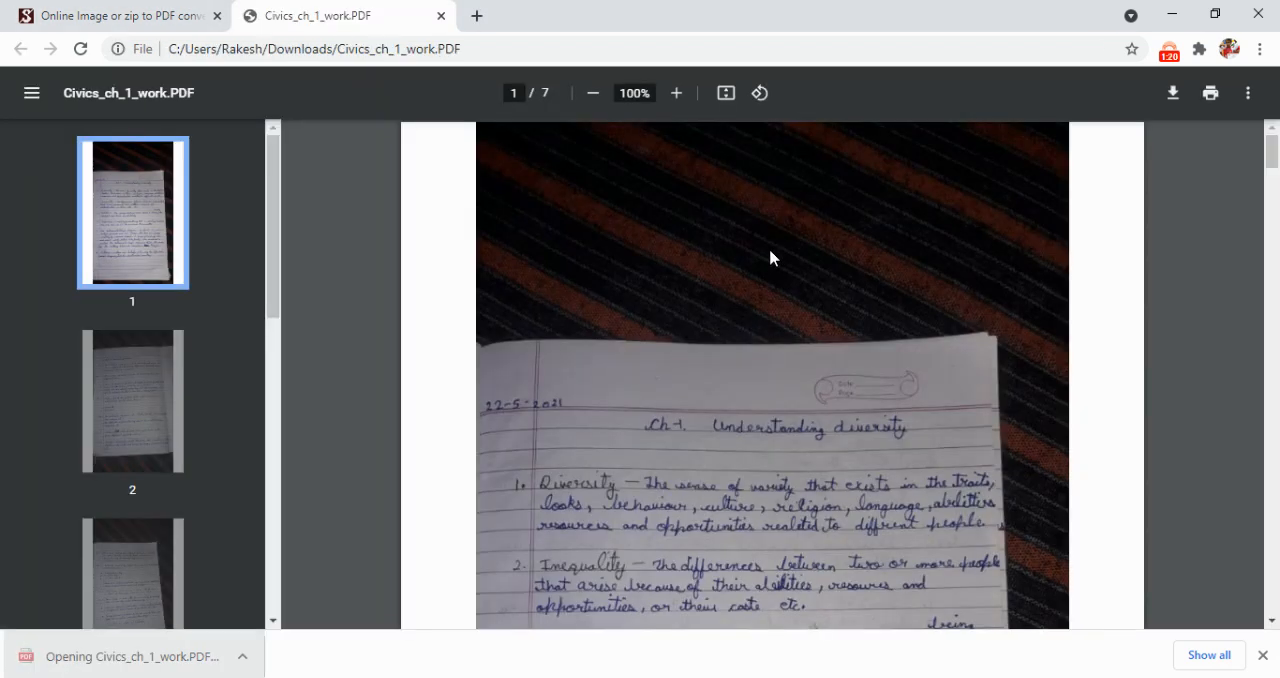
Scroll down through the handwritten notebook pages to page 3 of the PDF.
scroll("down", 3)
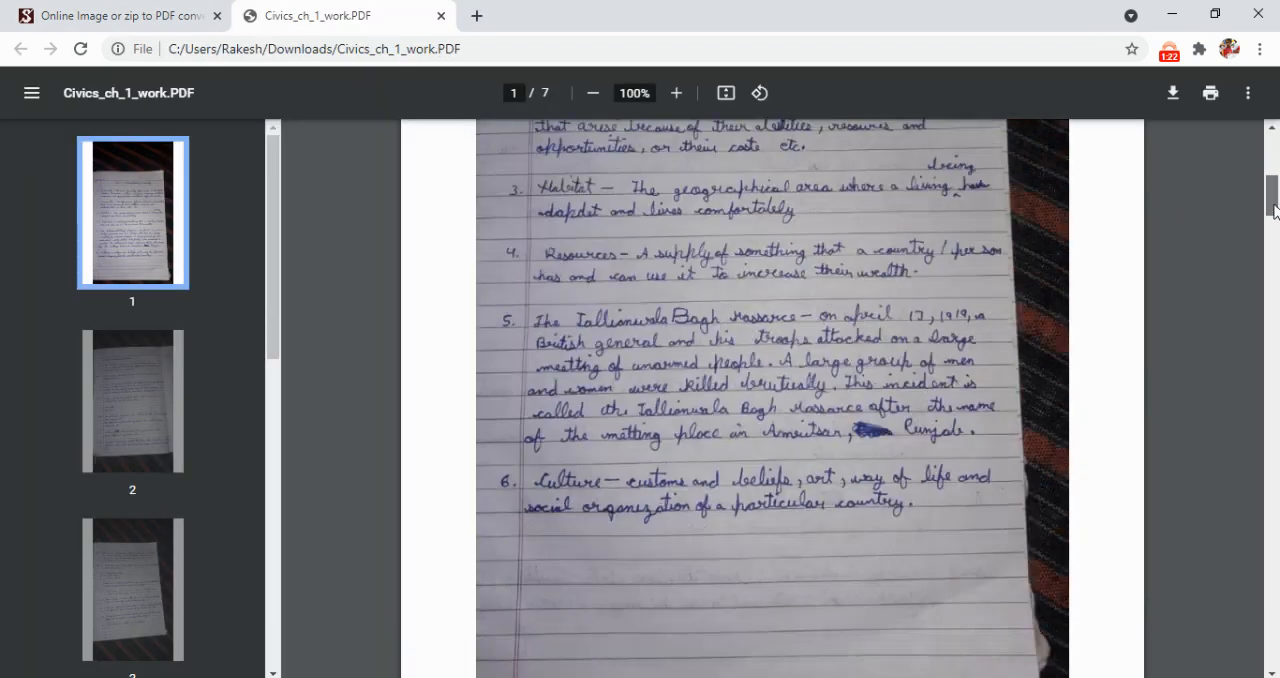
scroll("down", 3)
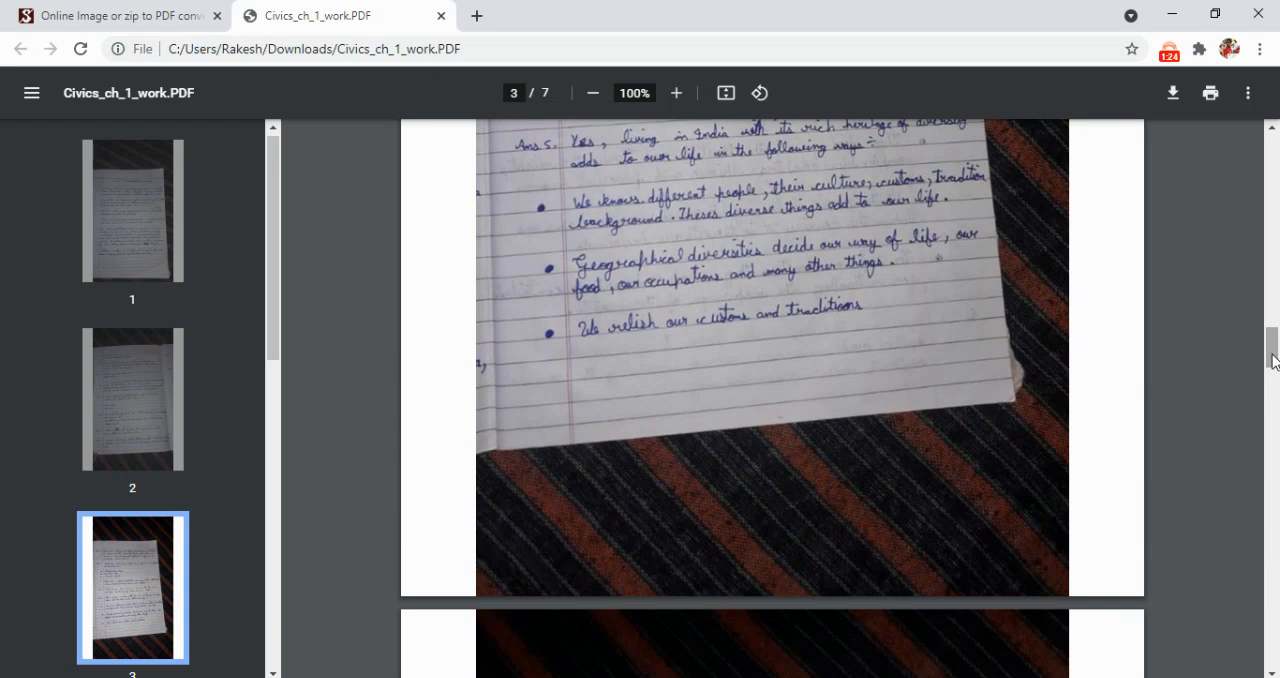
scroll("down", 3)
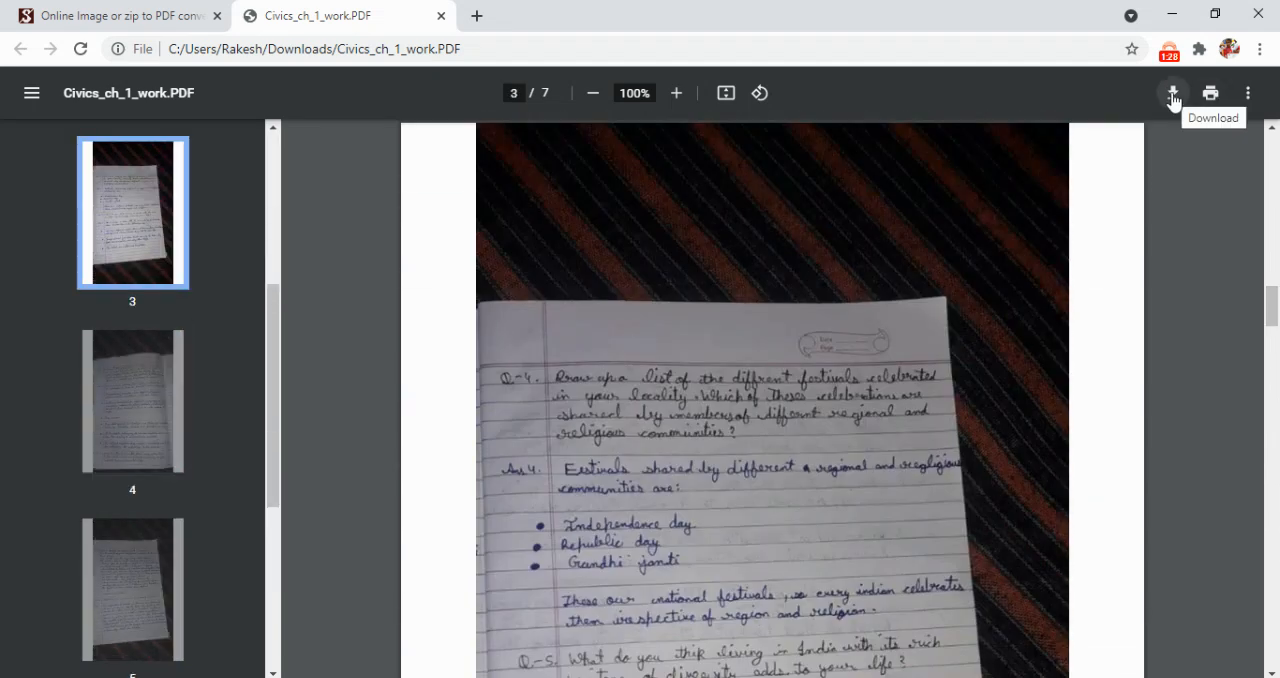
mouse_move(744, 560)
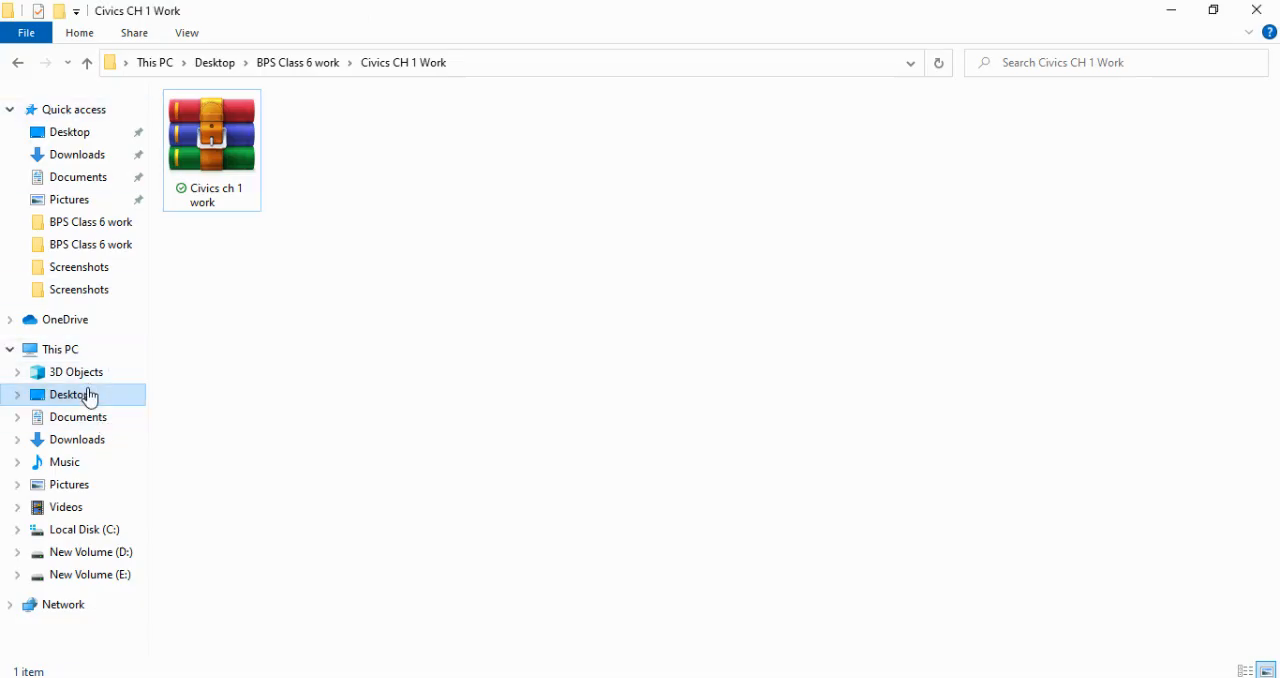
Paste the Civics_ch_1_work PDF from Downloads onto the Desktop via the navigation pane.
left_click(76, 440)
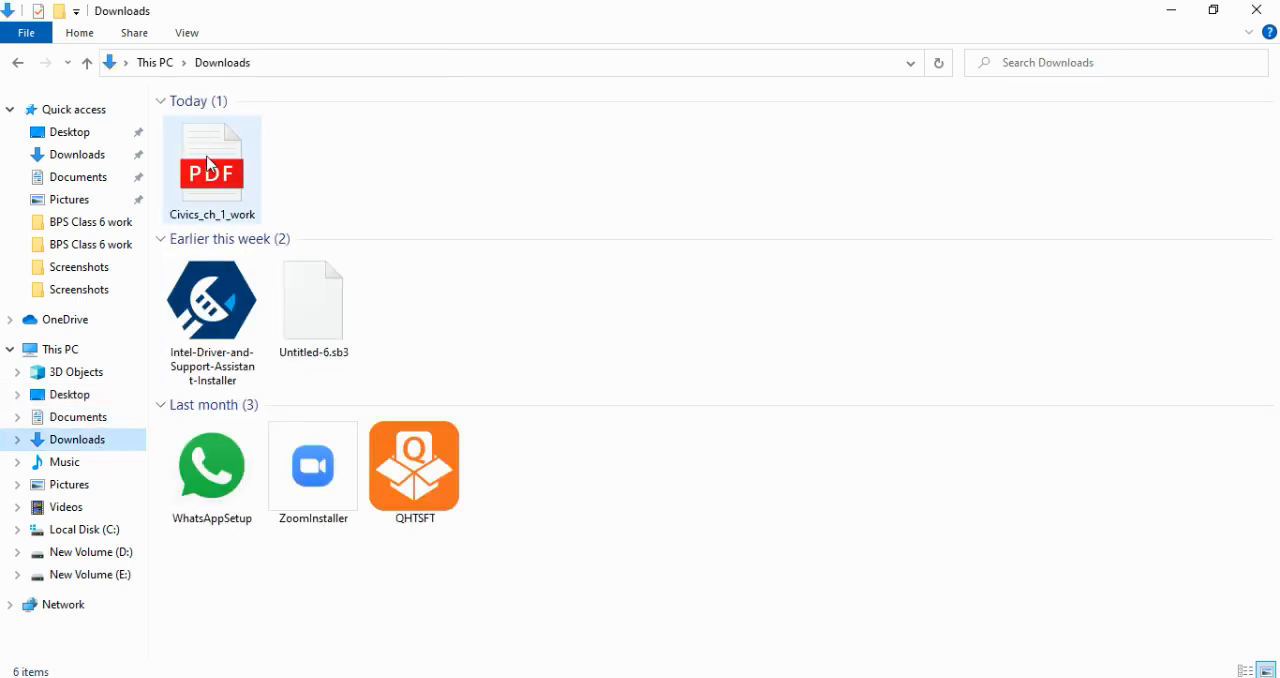
left_click(212, 164)
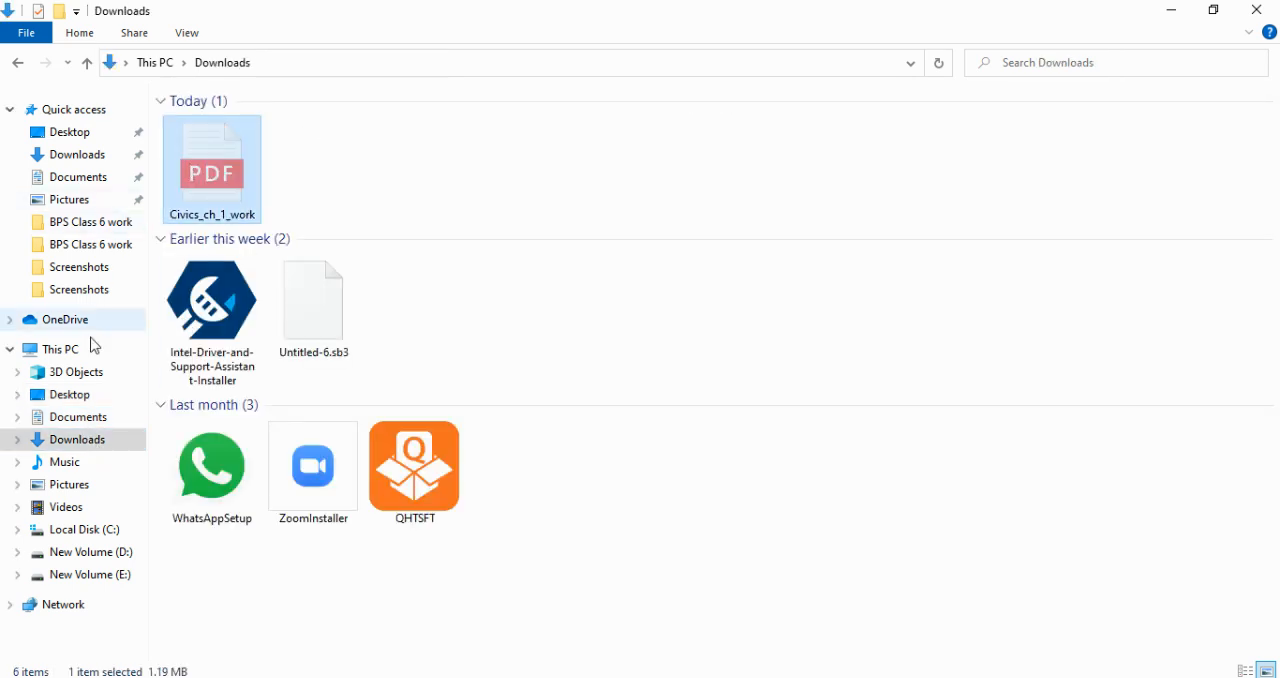
left_click(68, 394)
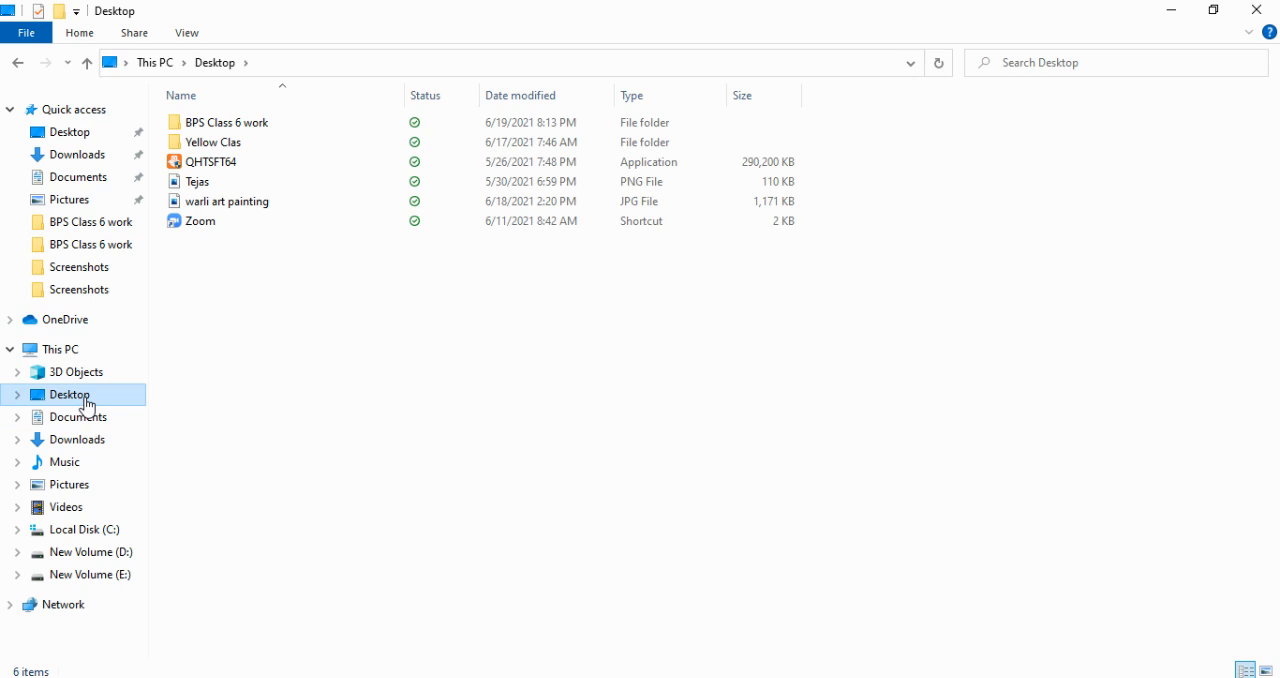
left_click(64, 508)
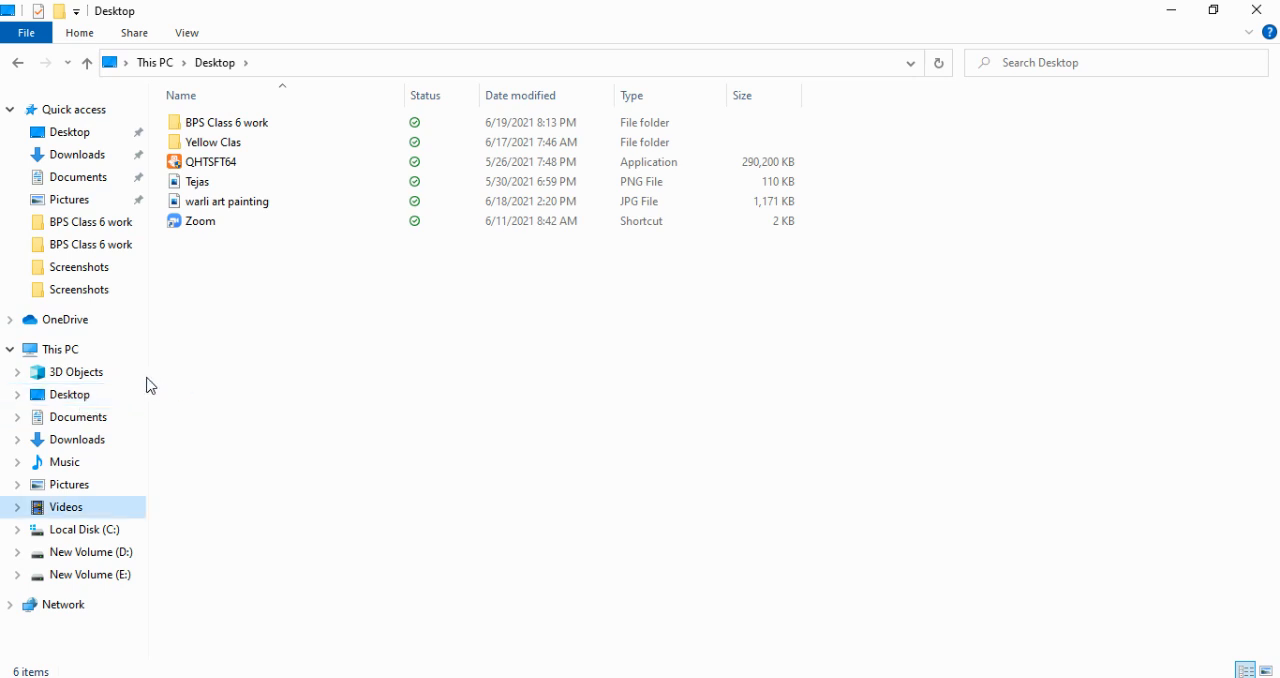
left_click(82, 440)
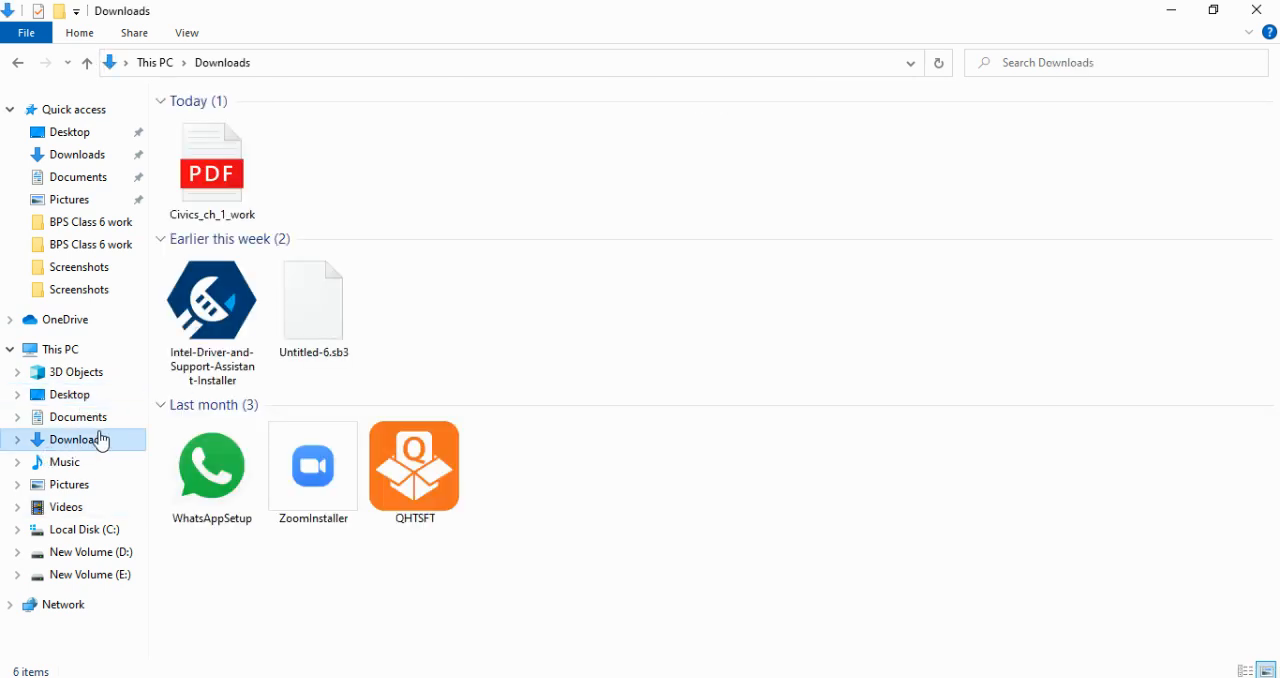
left_click(212, 160)
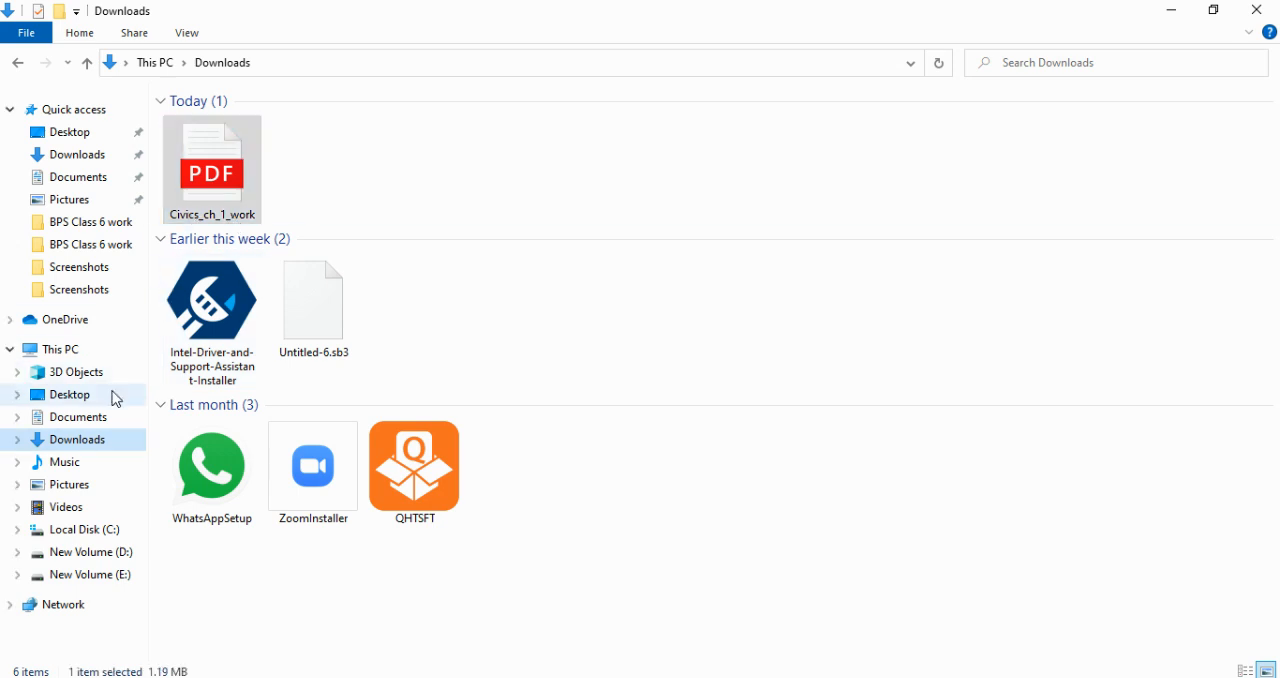
right_click(68, 394)
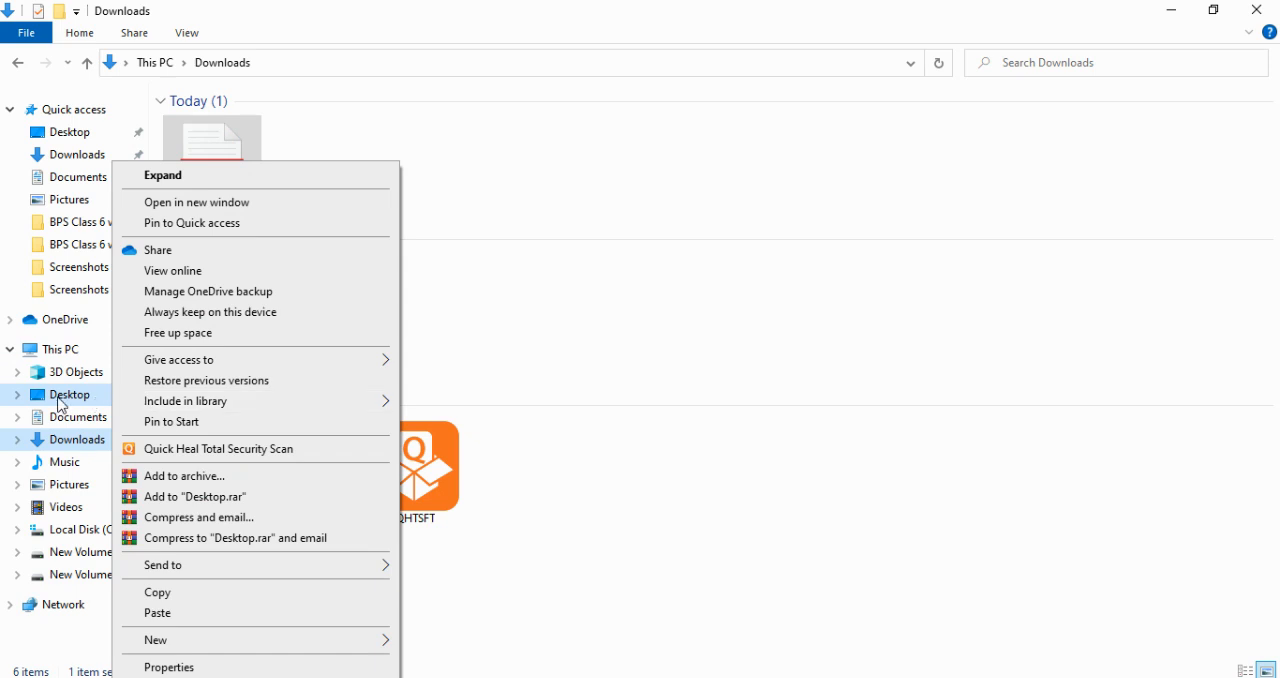
left_click(162, 174)
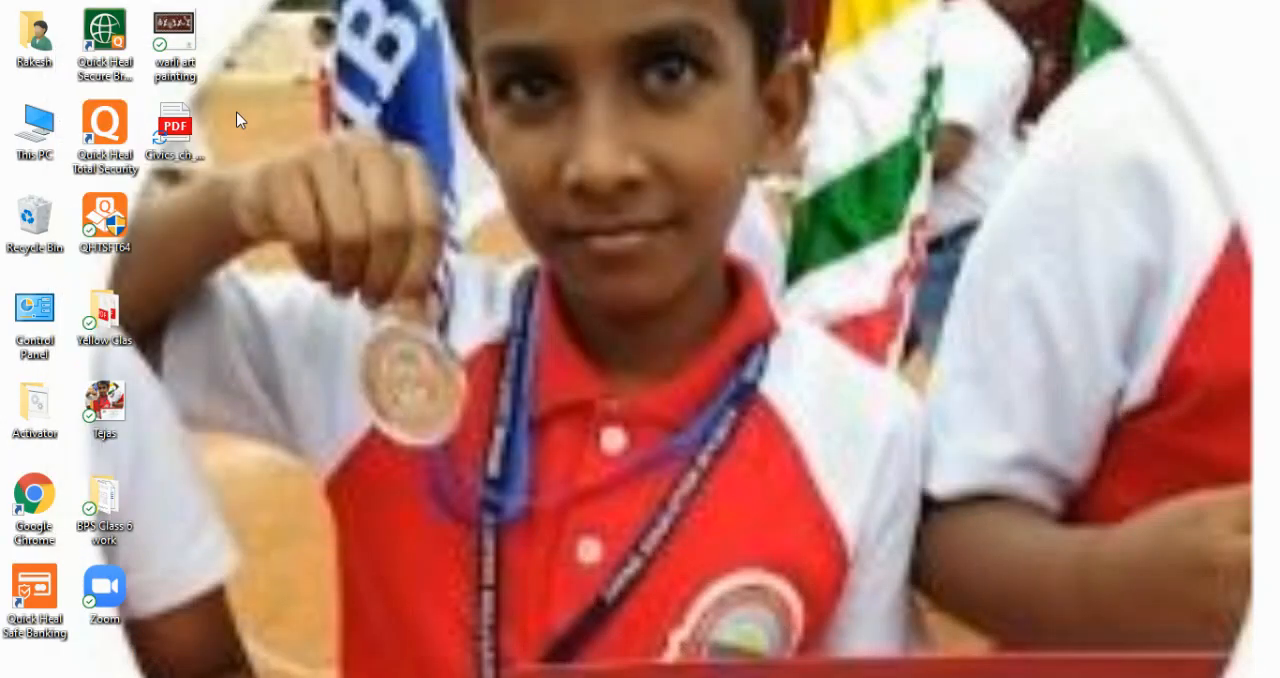
mouse_move(480, 224)
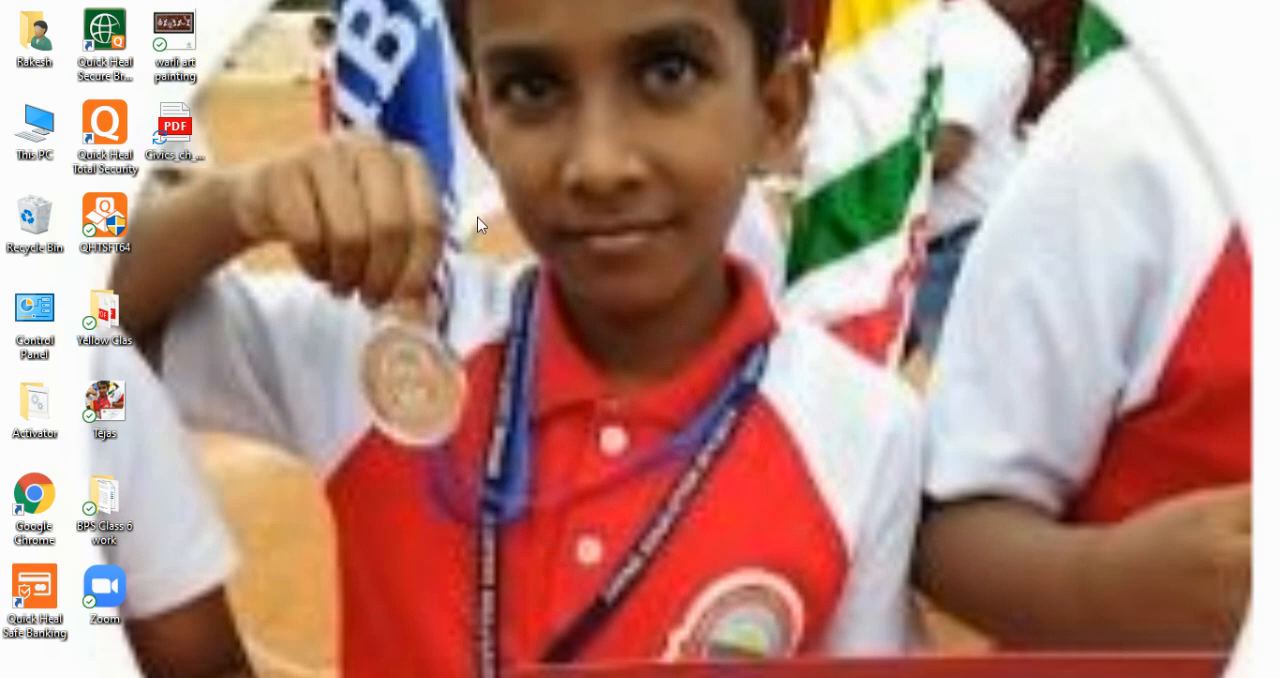